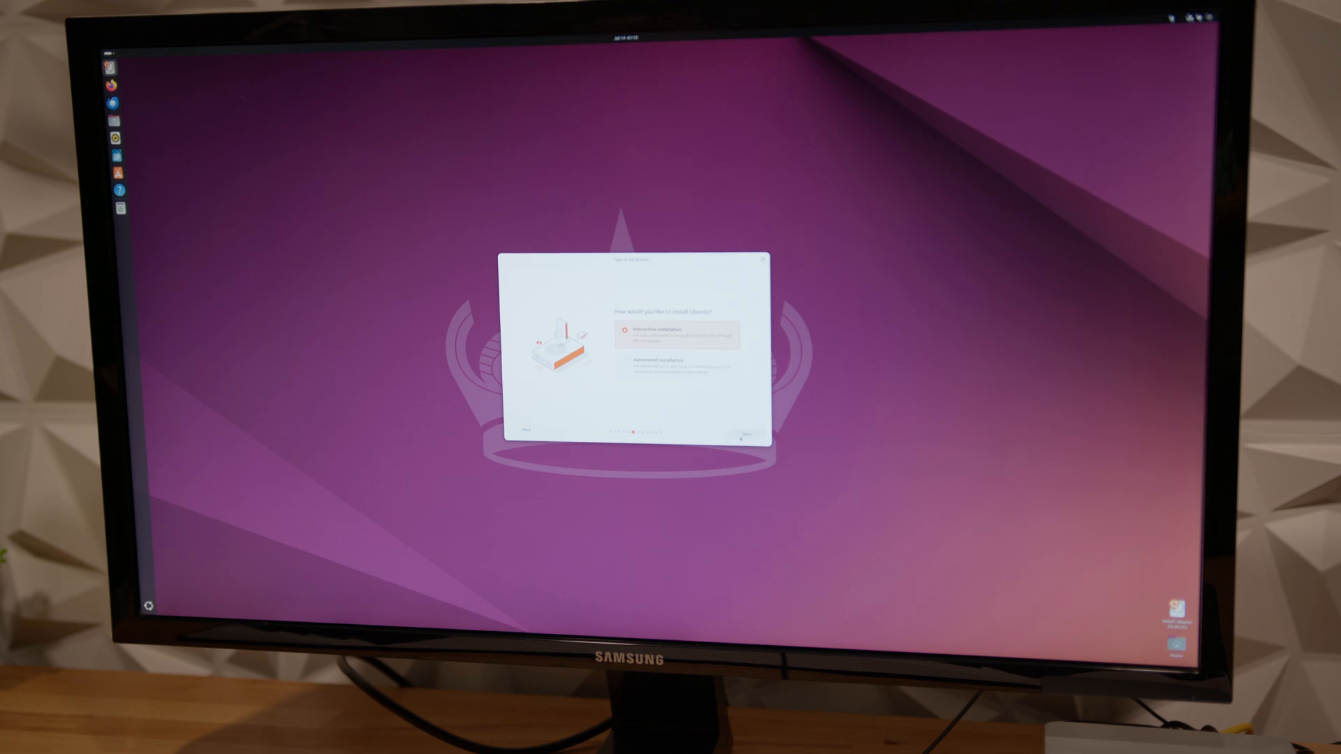
Advance from Interactive installation to the app selection page with Default selection highlighted
{"action": "left_click", "coordinate": [748, 429]}
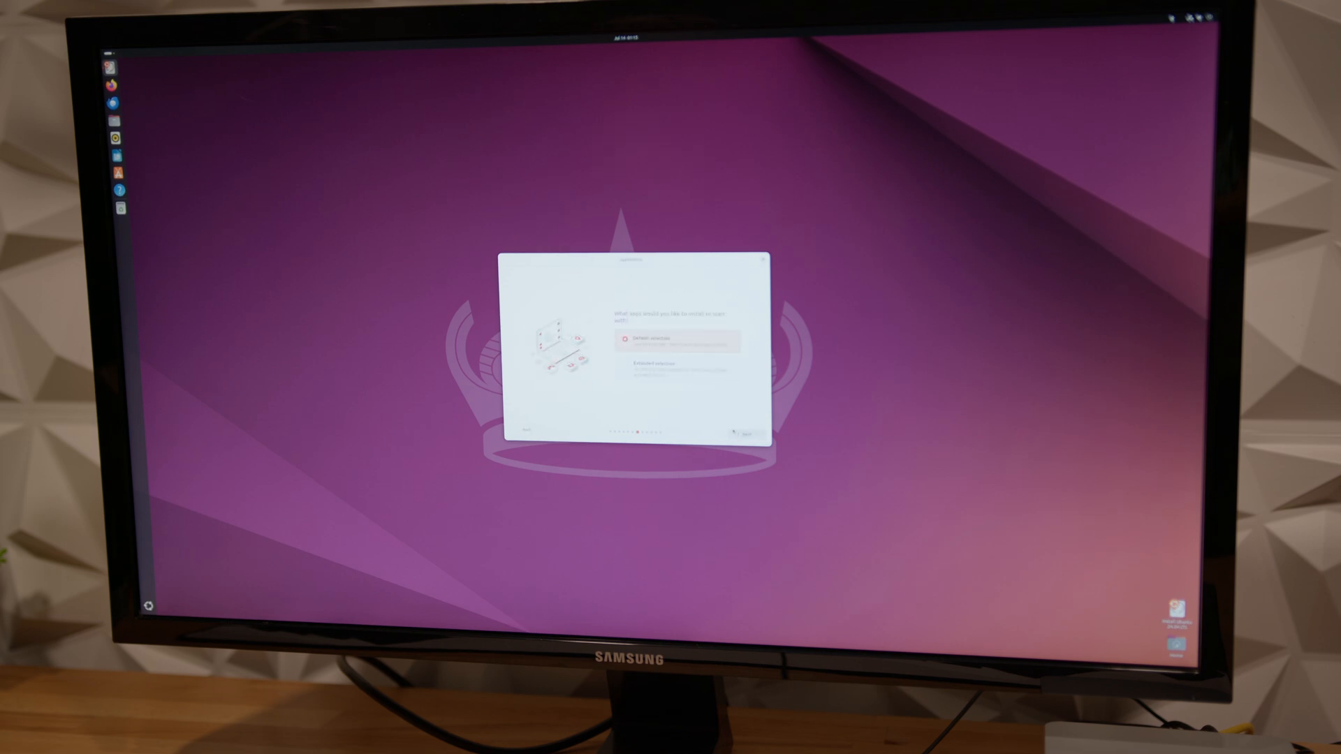